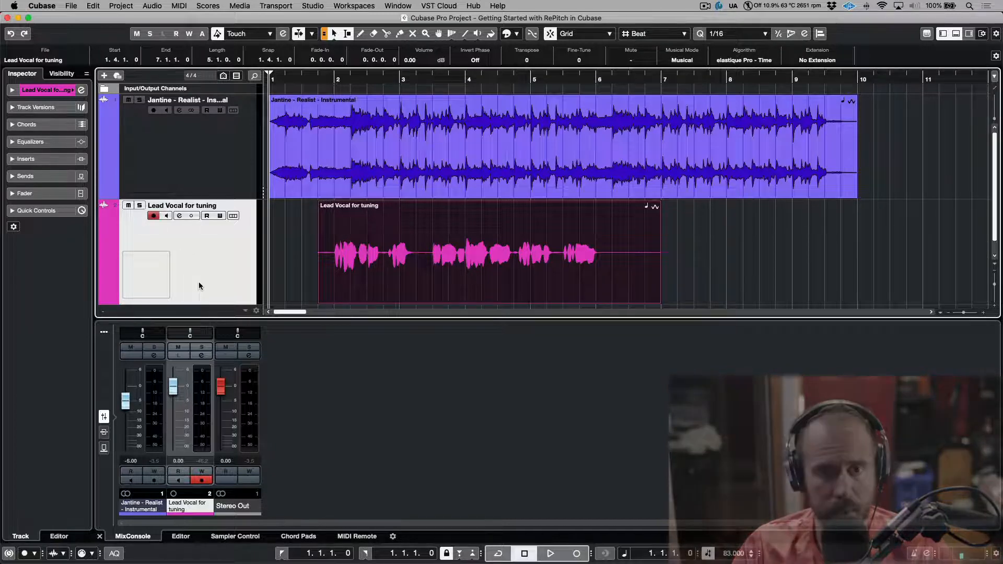
Step: Expand the Lead Vocal for tuning track's main Inspector section showing routing and extension
click(549, 553)
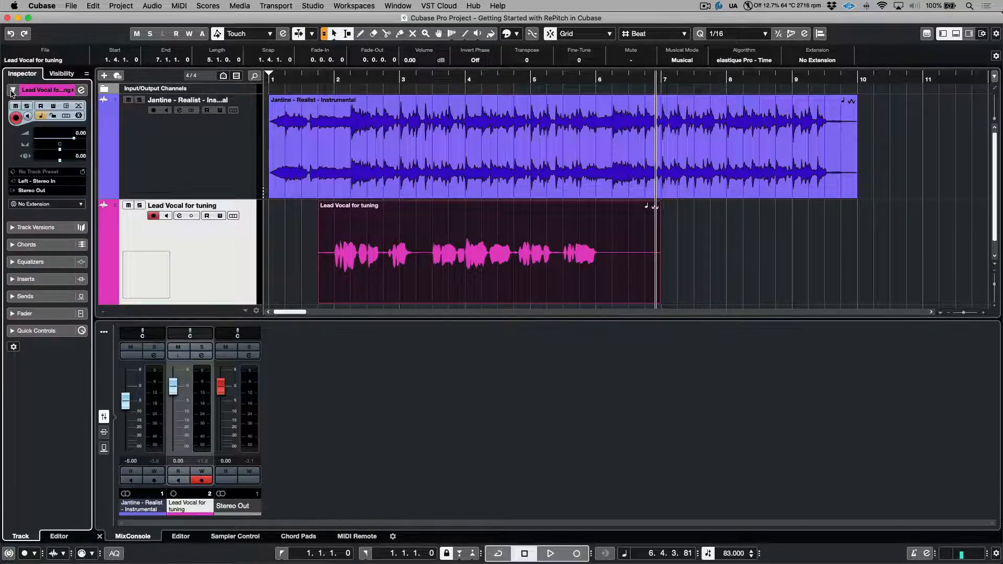
click(45, 203)
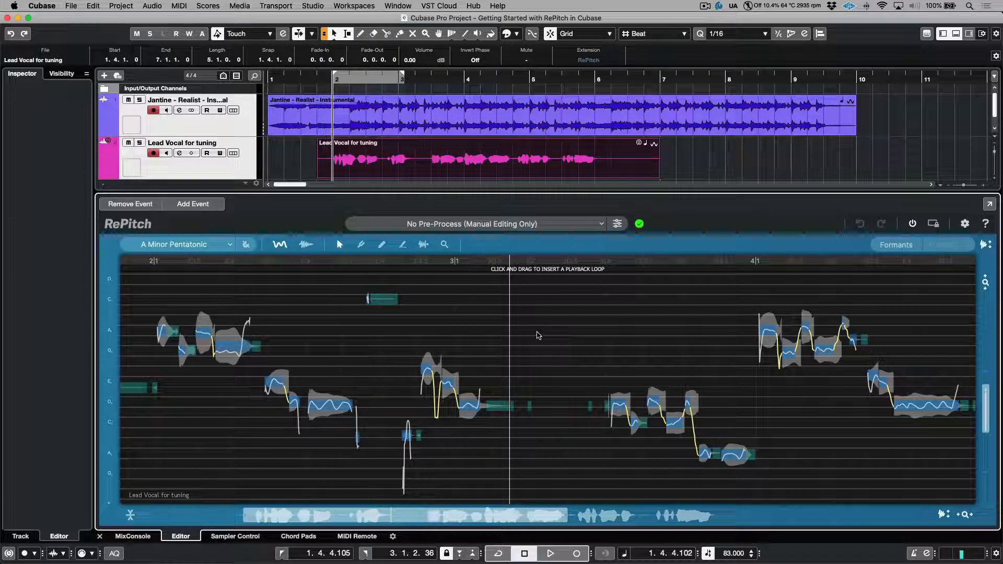
mouse_move(564, 332)
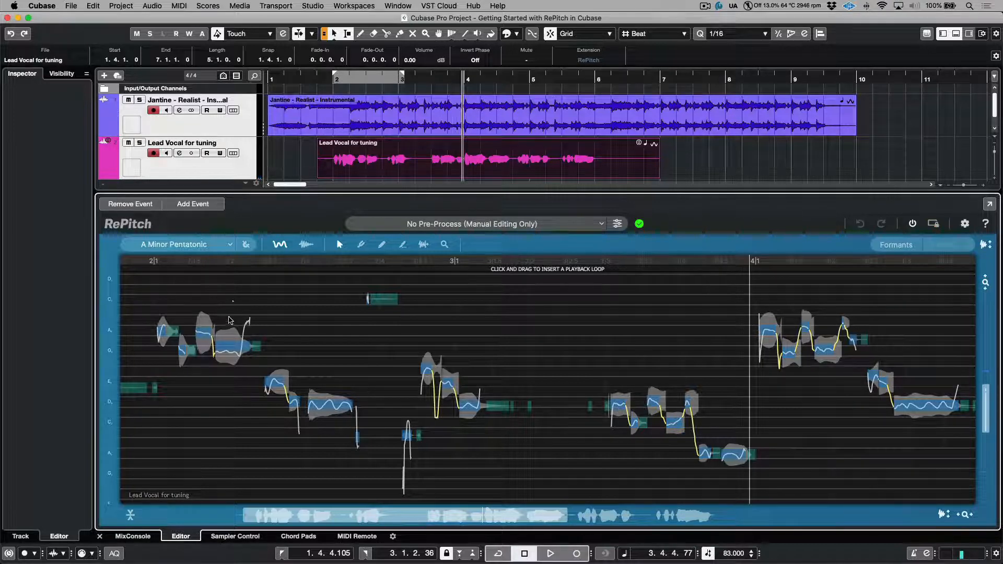
Step: Bring up RePitch's pre-processing preset choices for the lead vocal
click(232, 346)
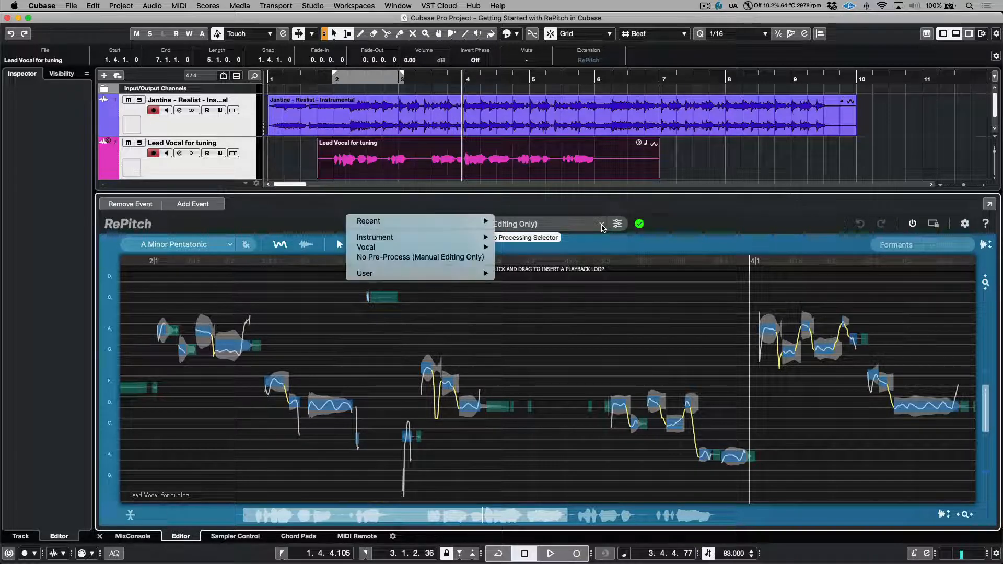
mouse_move(366, 247)
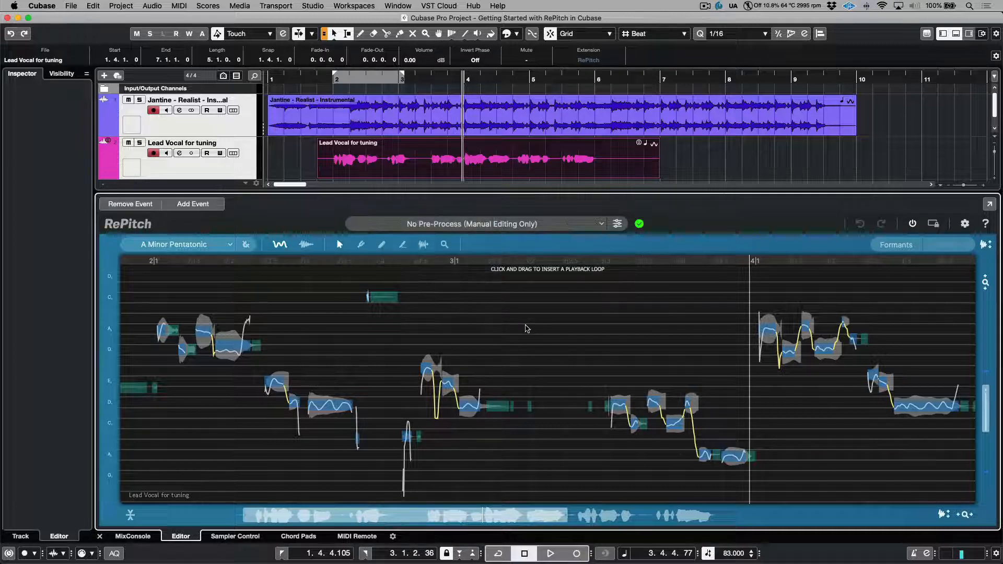
mouse_move(448, 426)
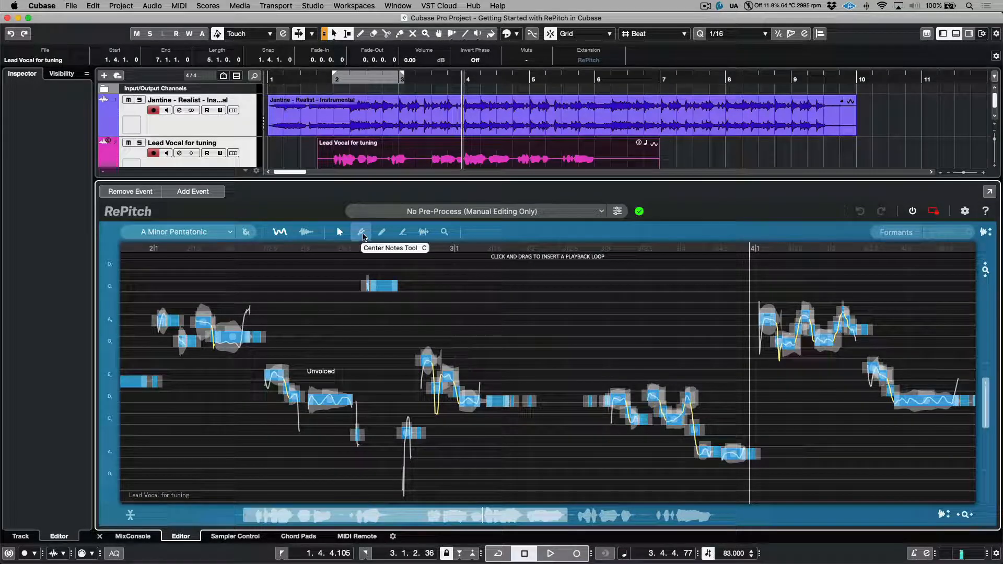
Step: Select the Center Notes Tool in the RePitch toolbar, correction still at 0%
click(361, 232)
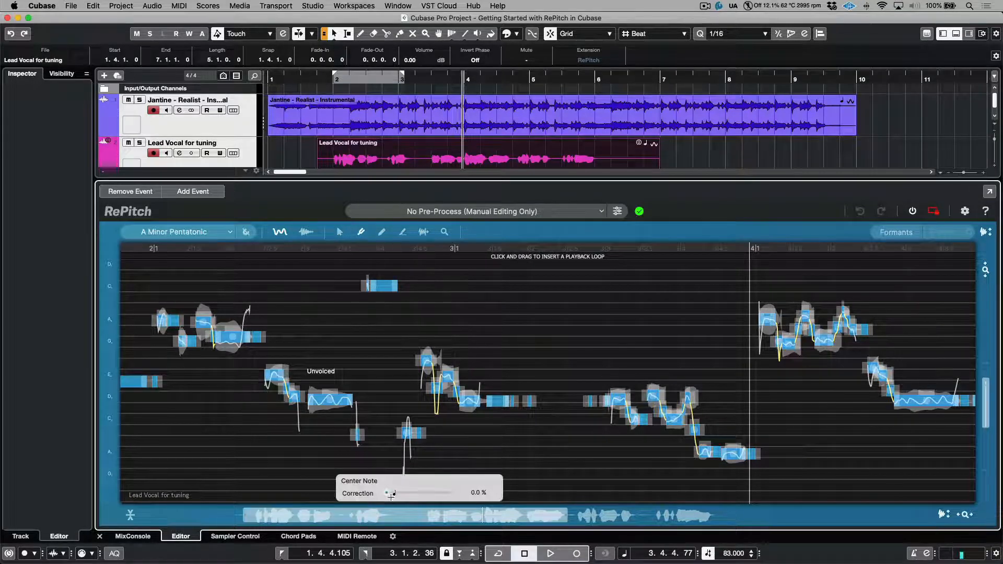
Step: Drag across the notes so center-note Correction reaches 100.0%
drag(386, 492, 415, 492)
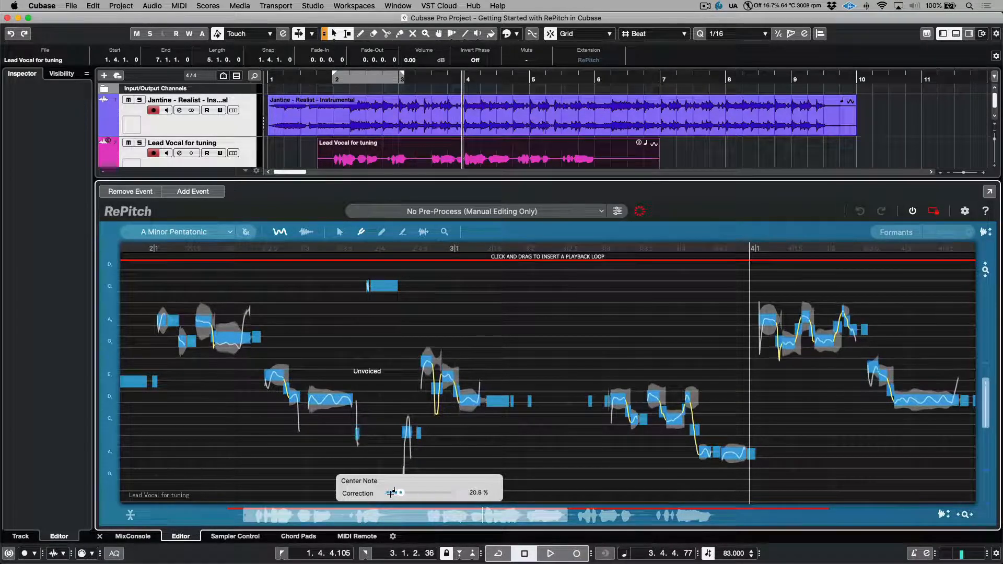
drag(400, 492, 454, 492)
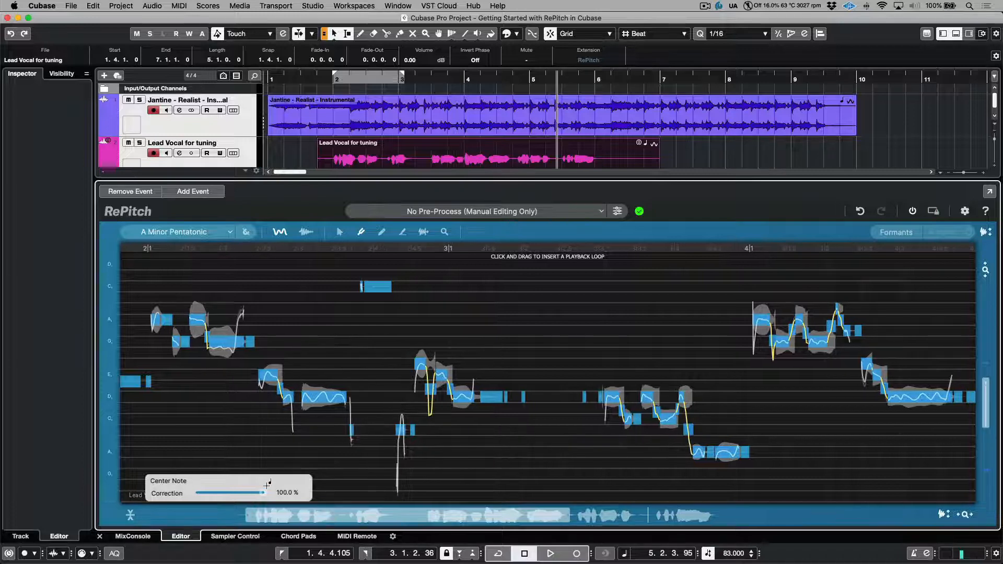
Step: Adjust center-note correction on the opening note alone, now reading F#4 at 39 cents
drag(249, 492, 196, 492)
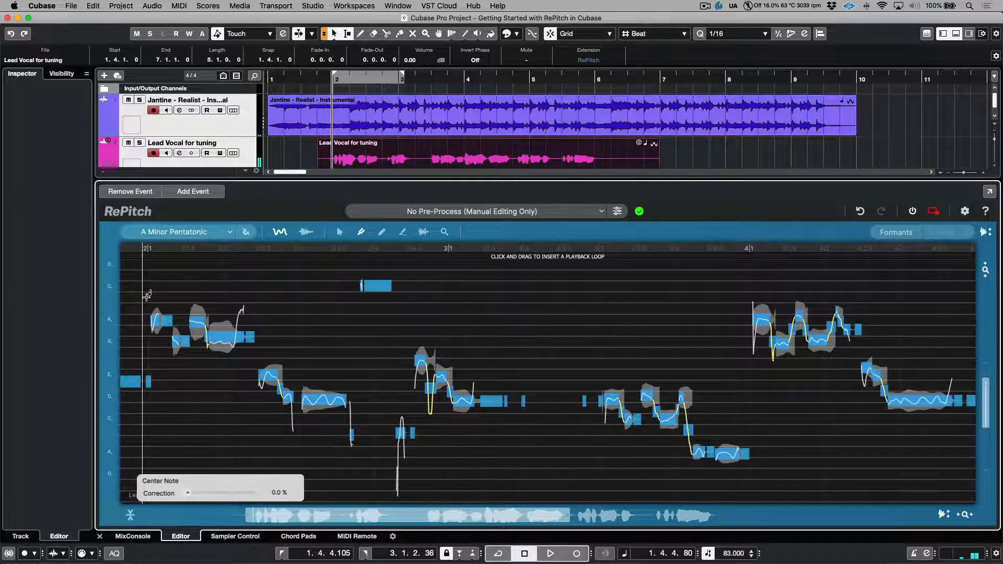
drag(187, 492, 254, 492)
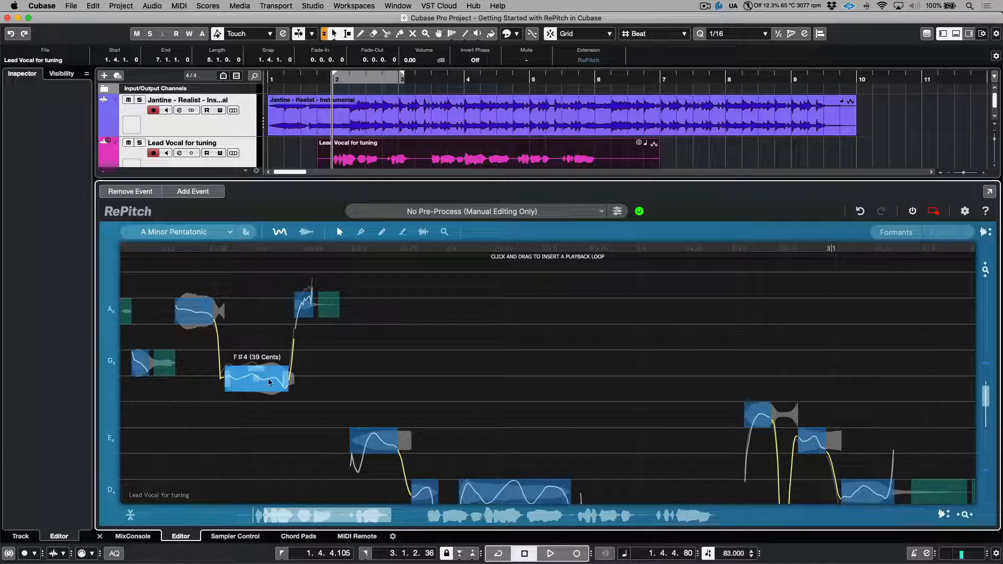
drag(256, 382, 256, 361)
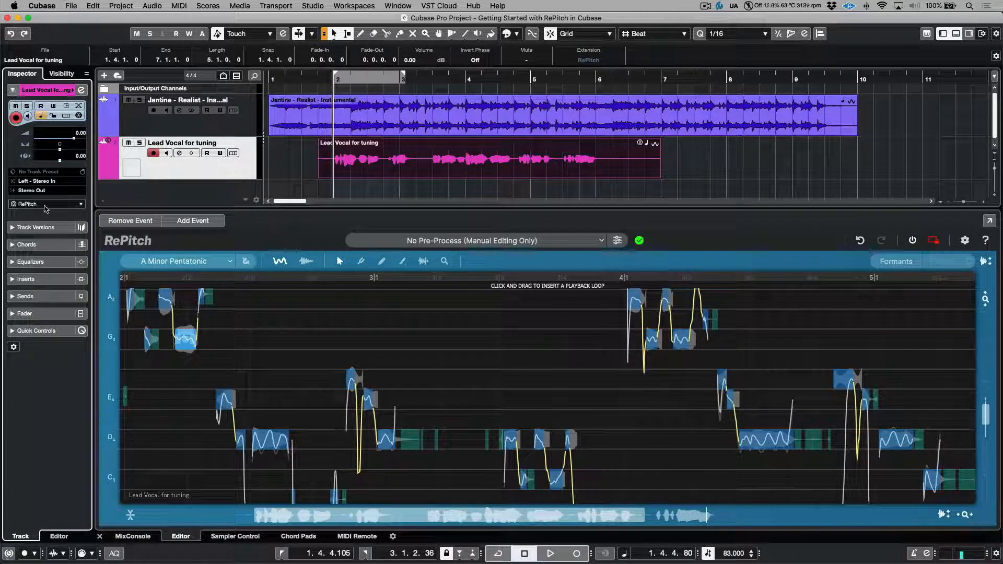
Step: Make the RePitch track extension permanent, rendering the tuning into the lead vocal
click(45, 203)
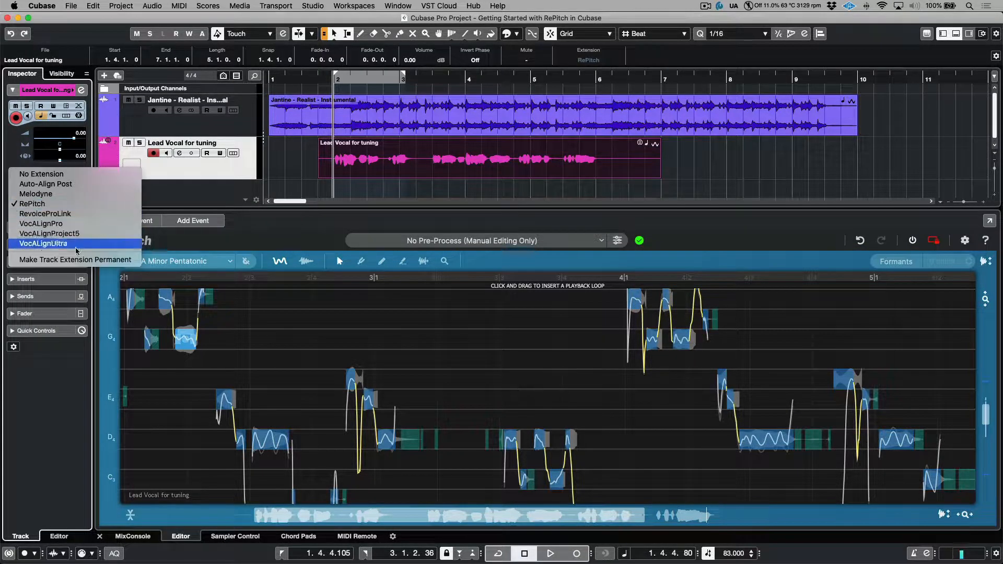
click(43, 244)
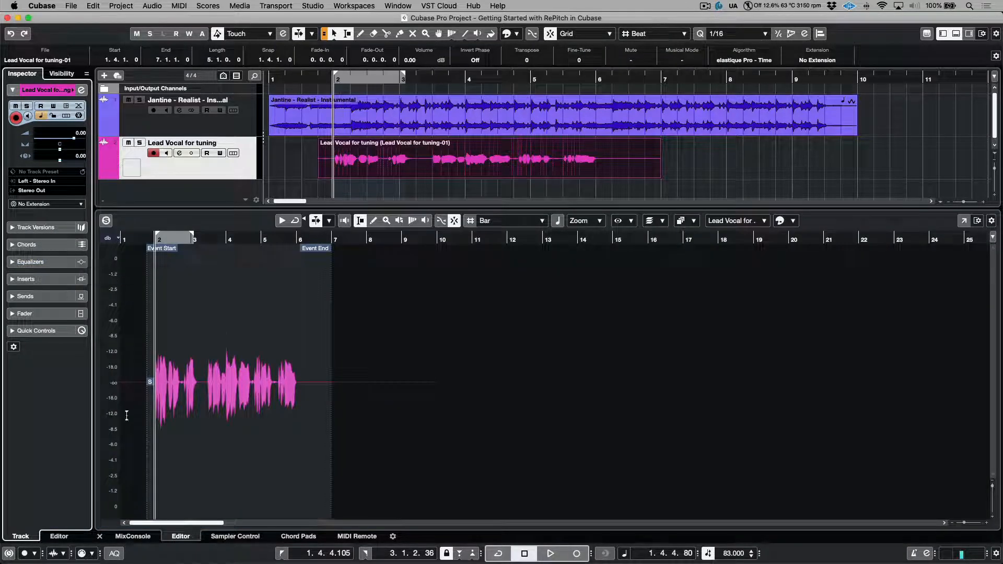
Step: Show the MixConsole and play back the tuned vocal with the song
click(133, 536)
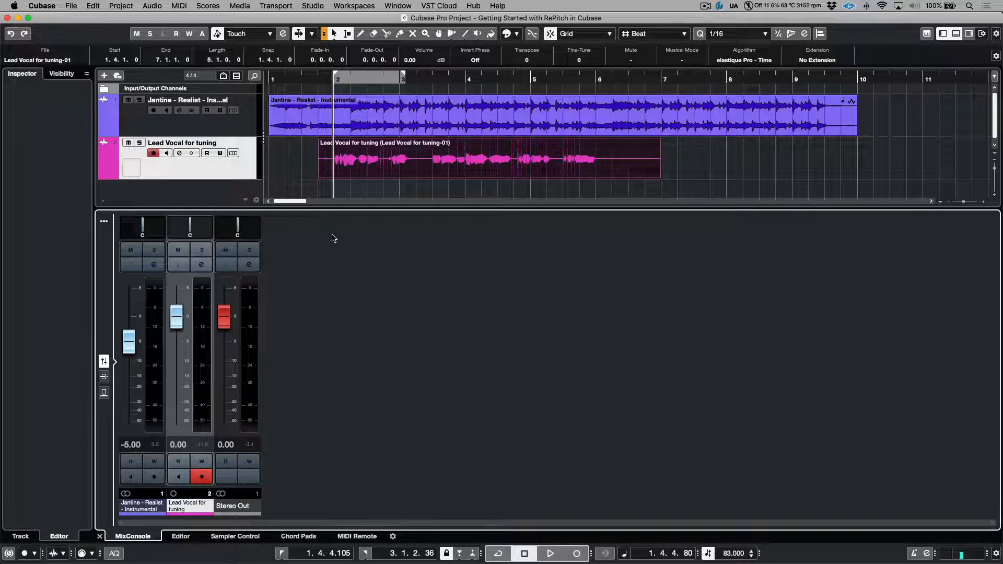
click(548, 553)
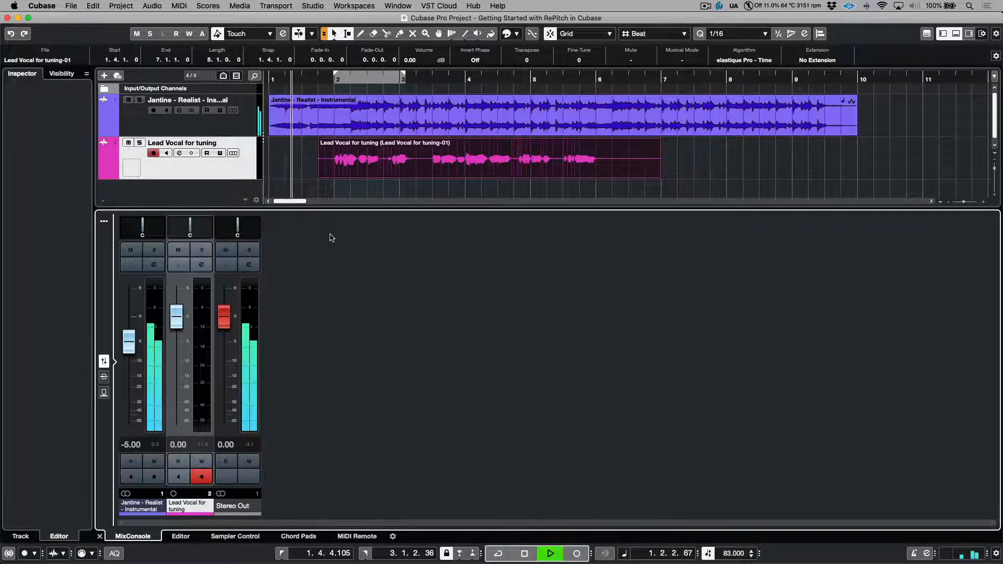
click(549, 554)
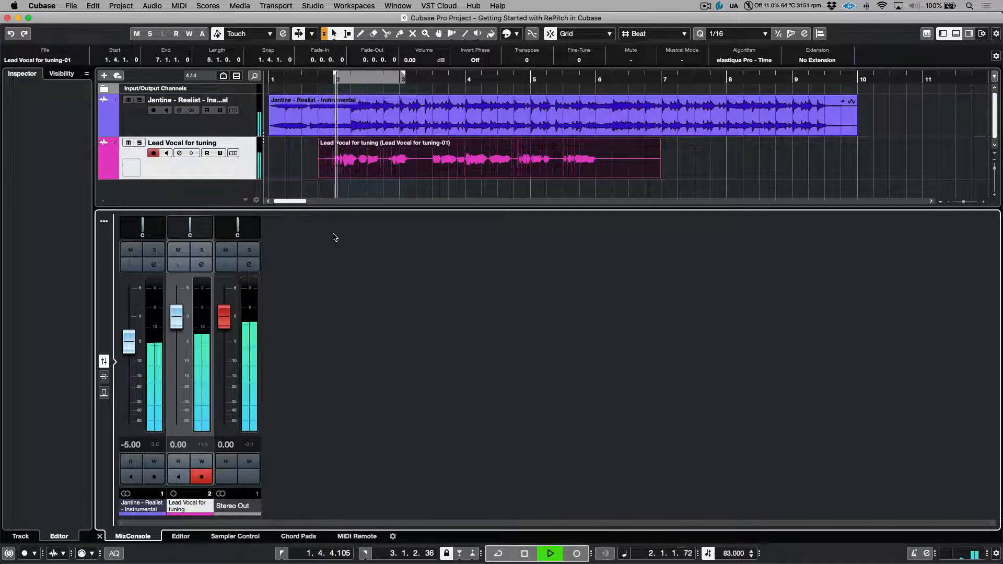